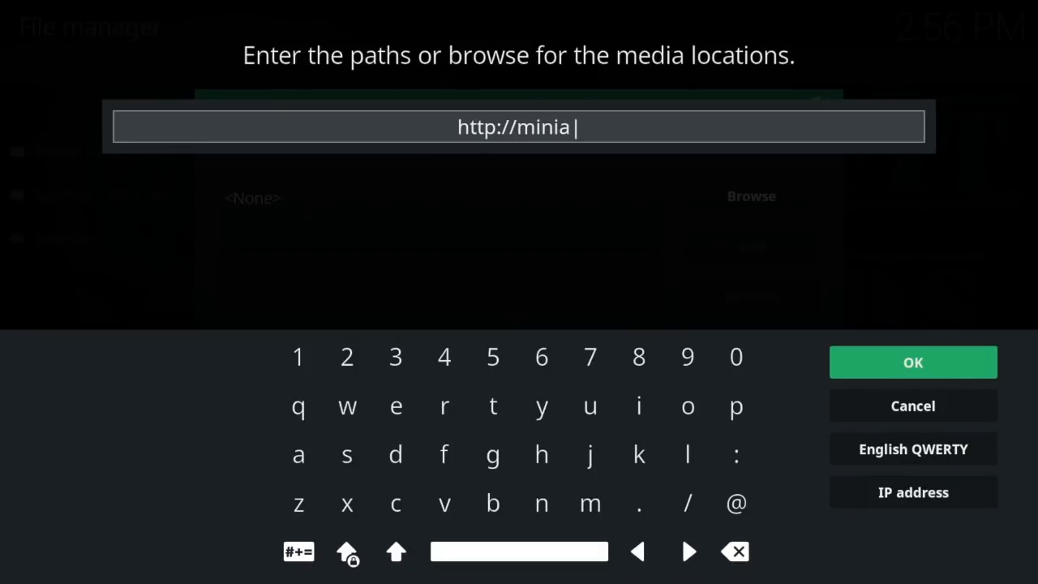
pyautogui.write('turelife67.co.uk/sg')
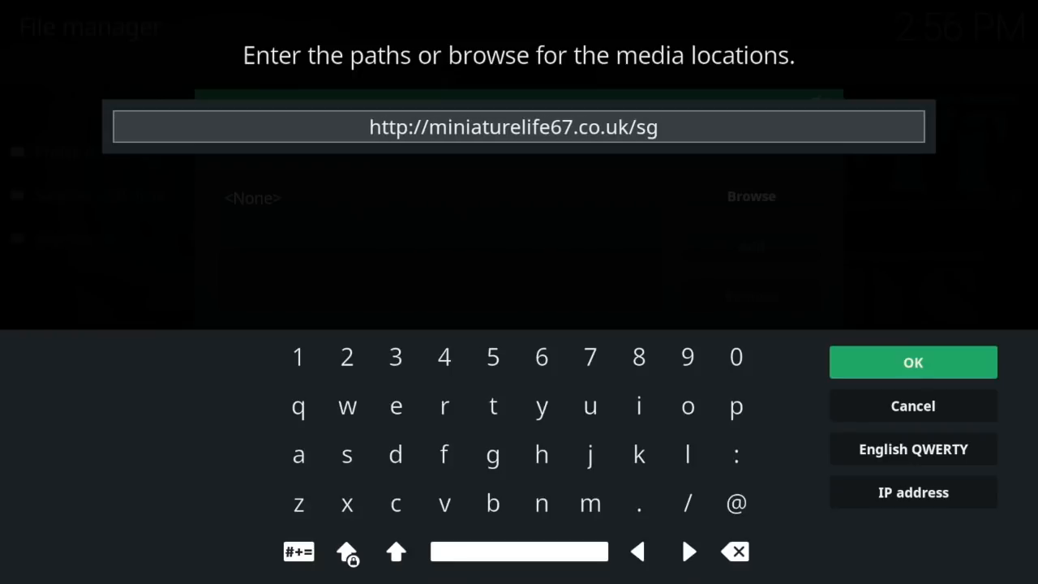
pyautogui.write('wiza')
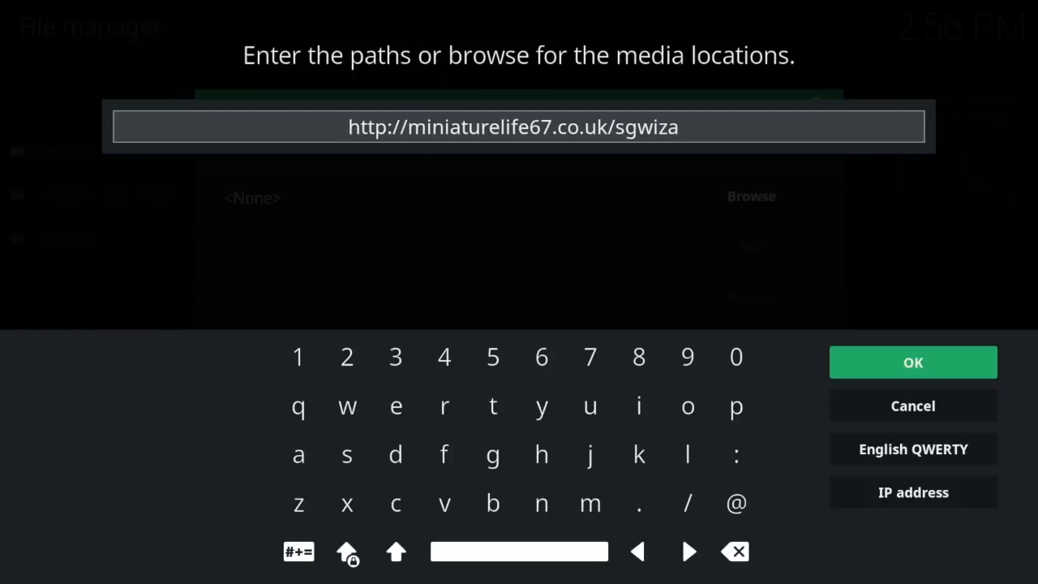